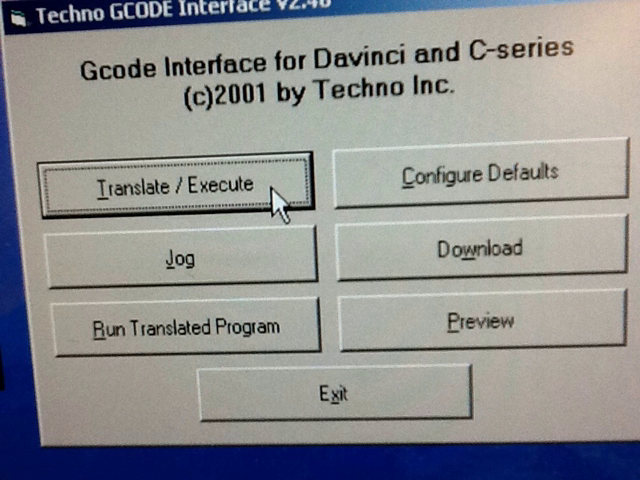
# Step: Choose Translate / Execute to bring up the toolpath file browser
pyautogui.click(184, 184)
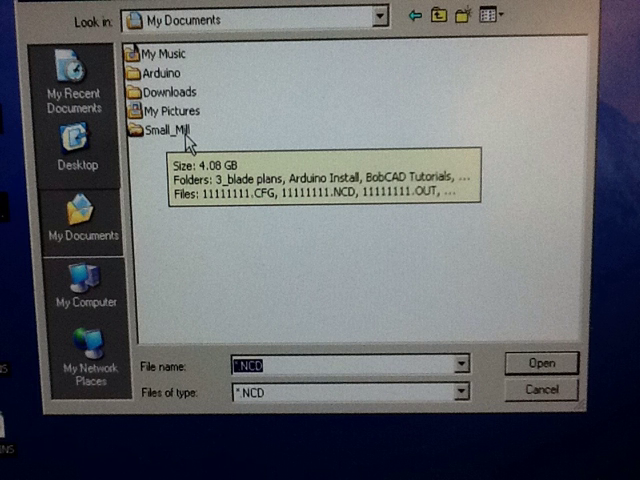
# Step: Enter the Small_Mill folder in My Documents
pyautogui.doubleClick(160, 130)
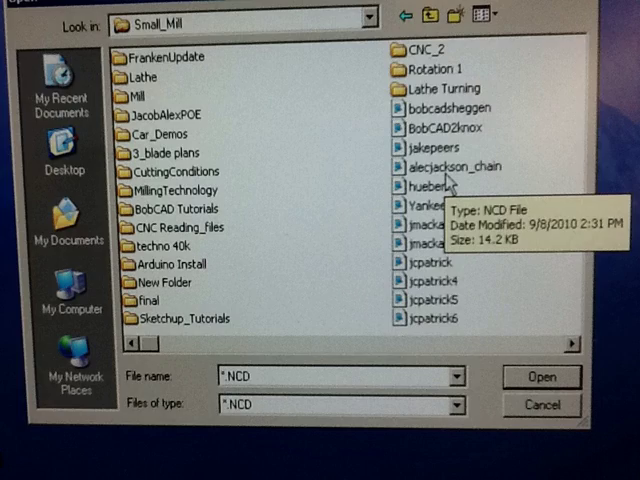
# Step: Load ALECJACKSON_CHAIN.NCD into the Translate/Execute GCODE window at 0% complete
pyautogui.click(540, 376)
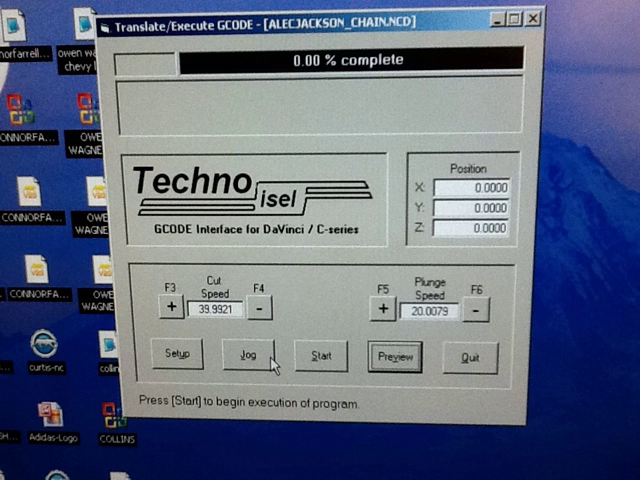
pyautogui.click(240, 356)
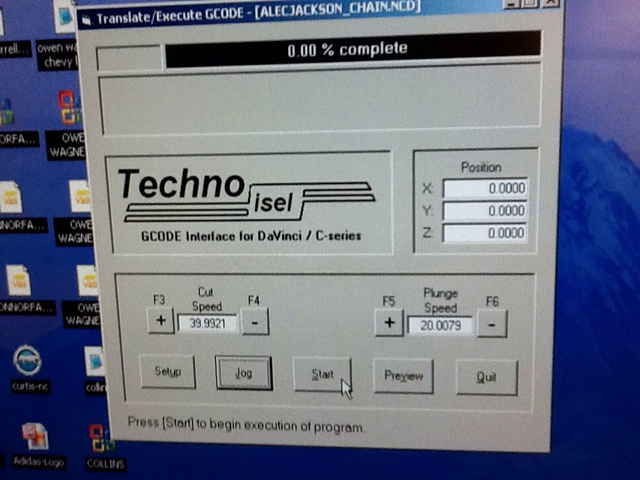
# Step: Start executing the ALECJACKSON_CHAIN program on the mill
pyautogui.click(316, 376)
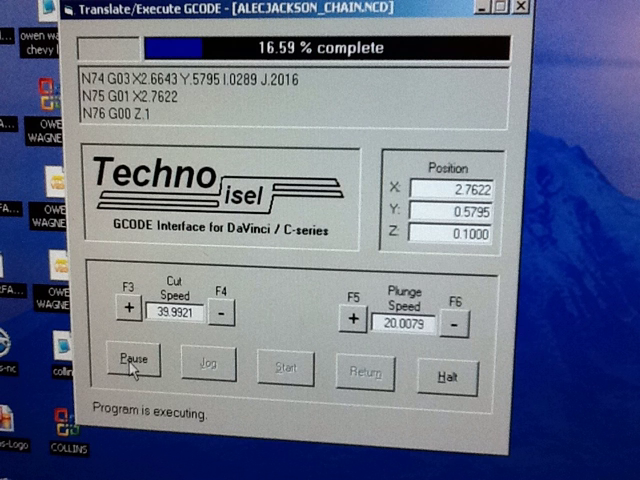